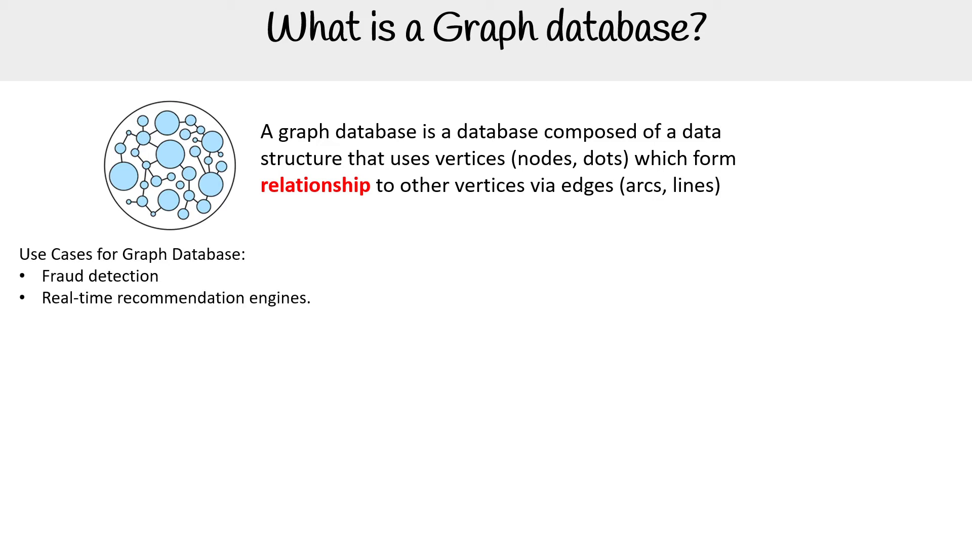
pyautogui.write('Master data management (MDM)')
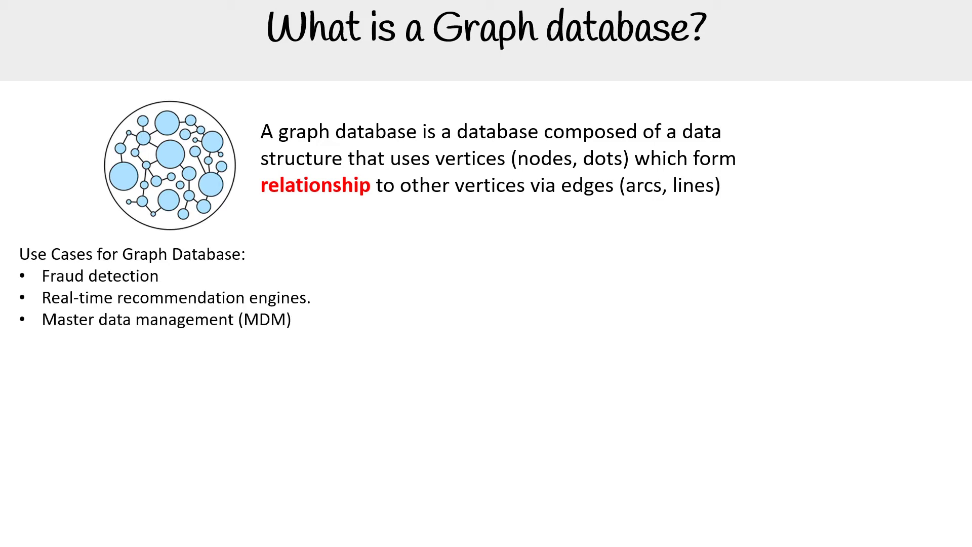
pyautogui.write('Network and IT operations.')
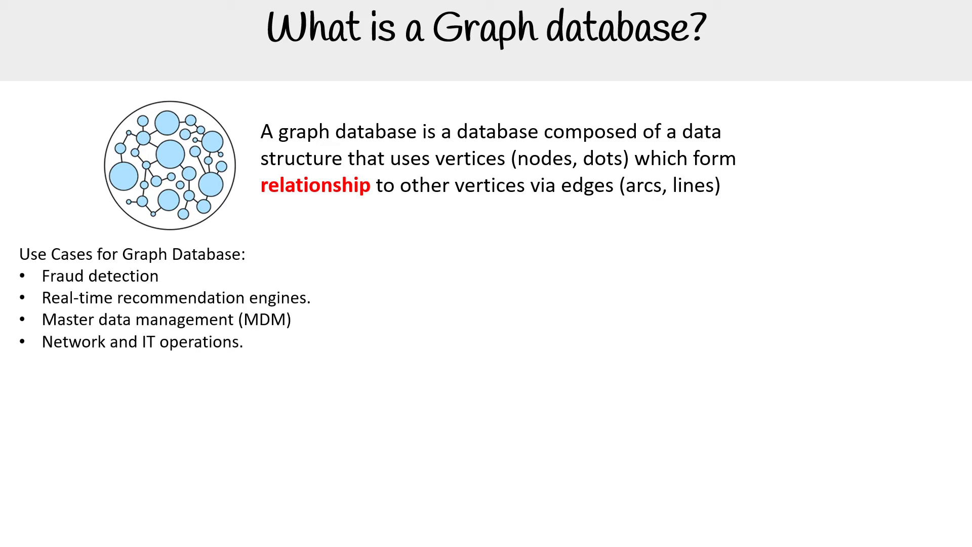
pyautogui.write('Identity and access management (IAM)')
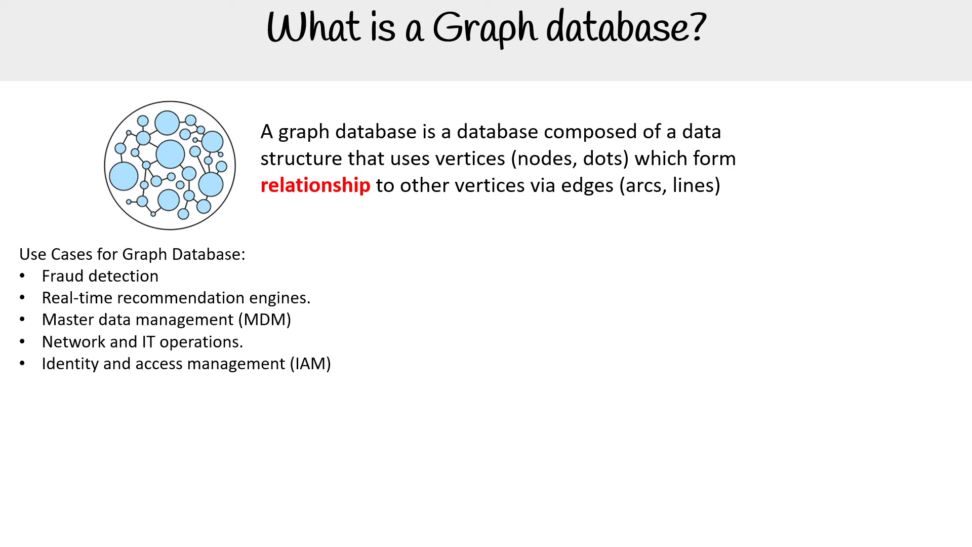
pyautogui.write('Traceability in Manufacturing')
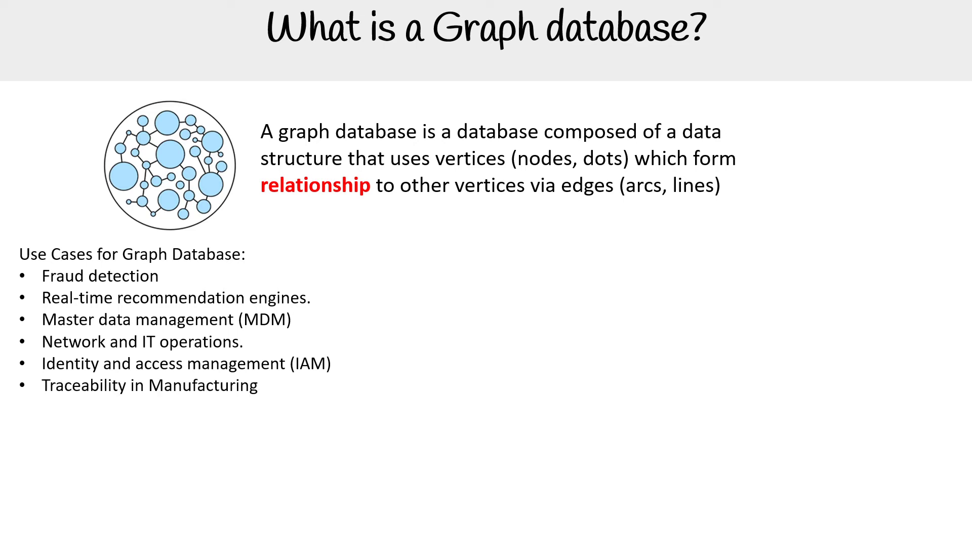
pyautogui.write('Contact Tracing')
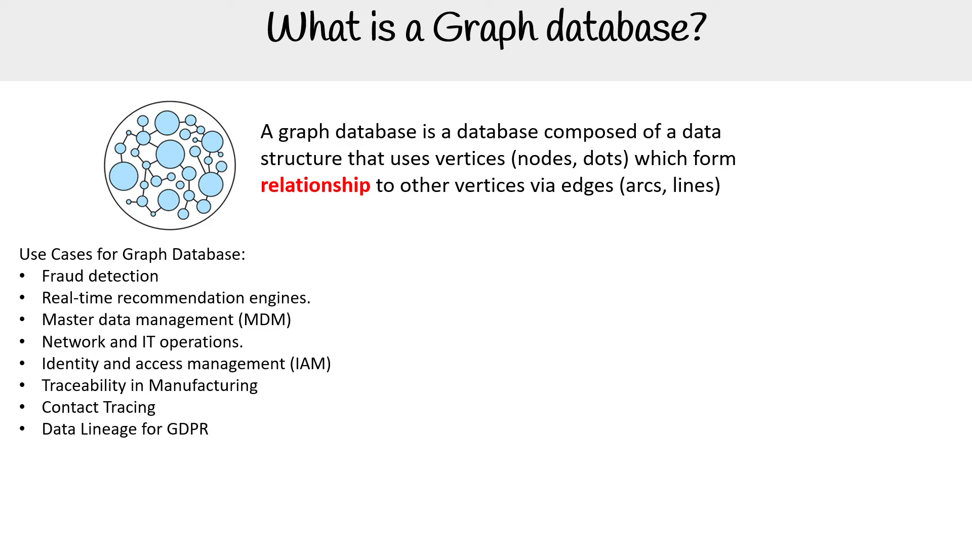
pyautogui.write('Customer 360-degree analysis (marketing)')
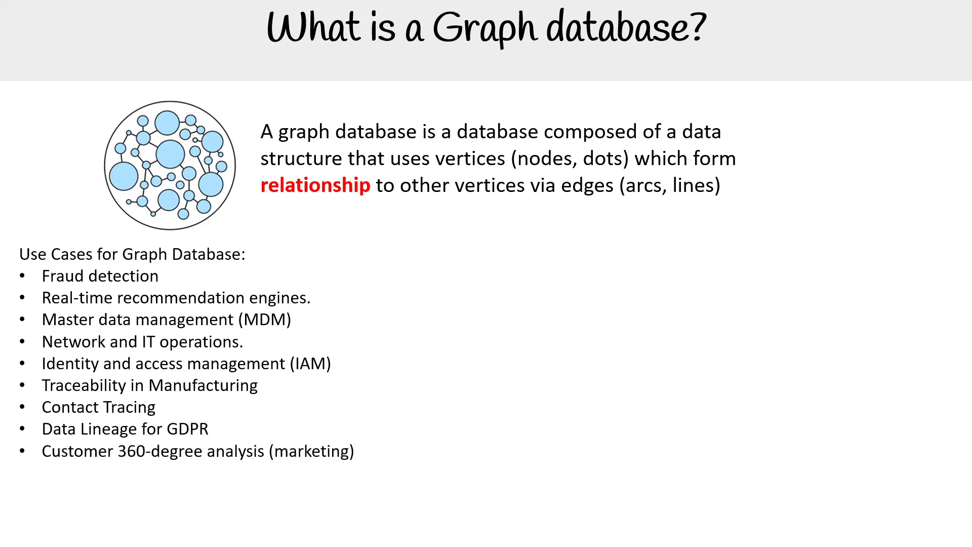
pyautogui.write('Product recommendations')
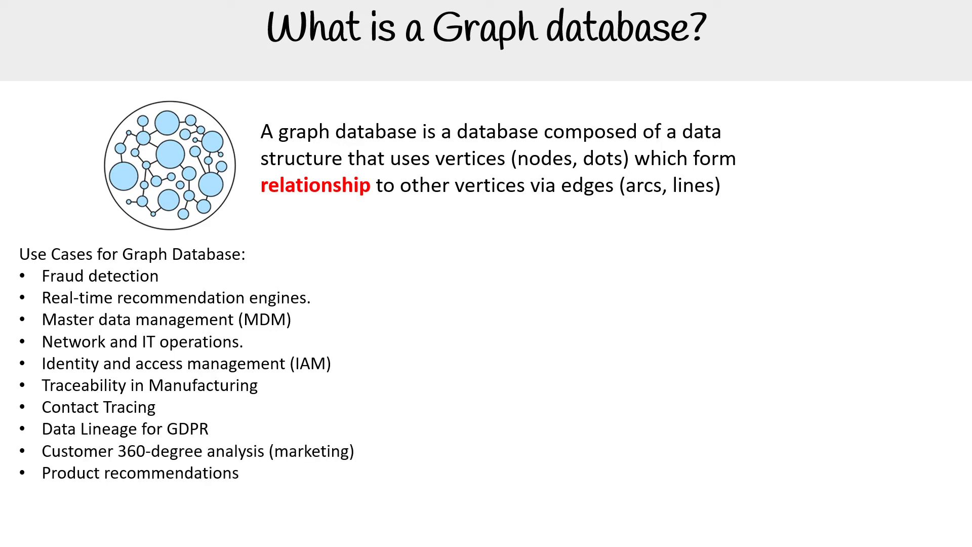
pyautogui.write('Social Media graphing')
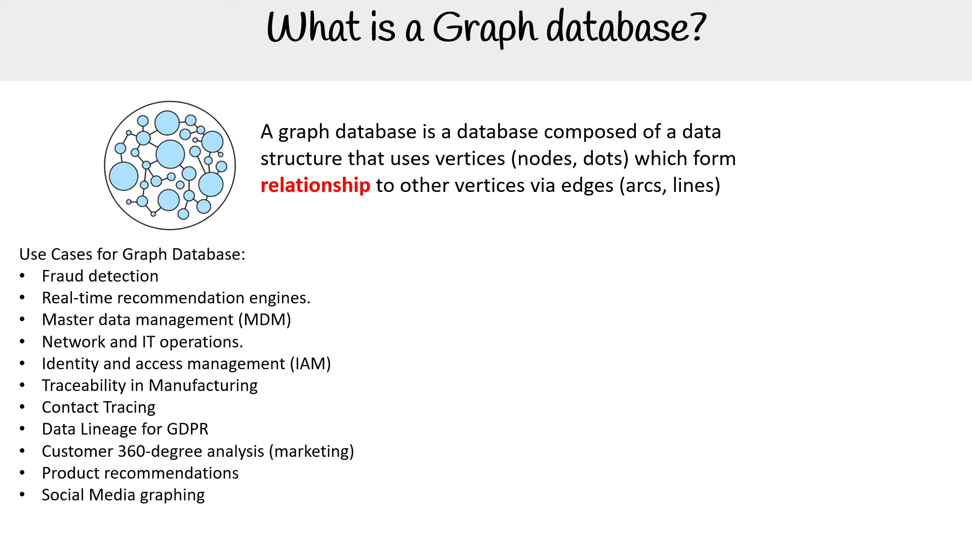
pyautogui.write('Feature Engineering (ML)')
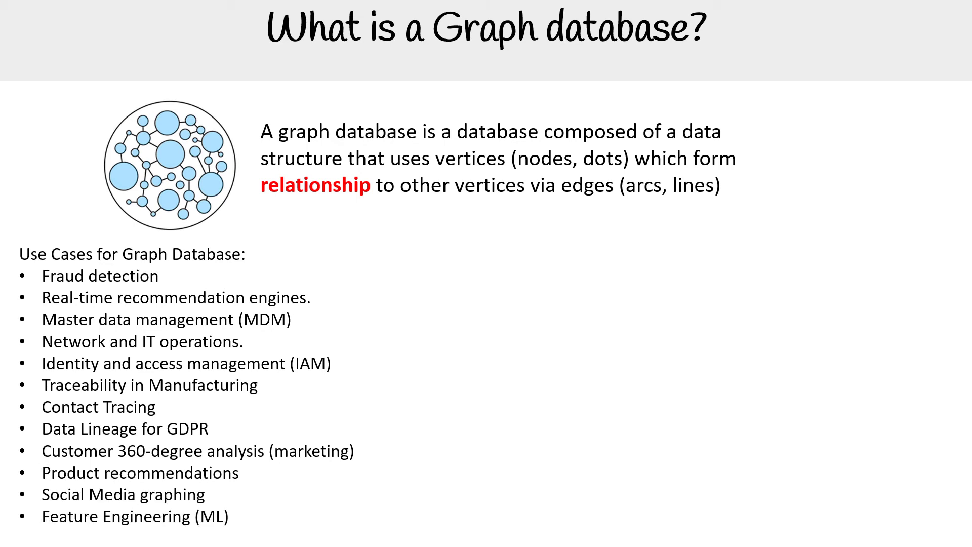